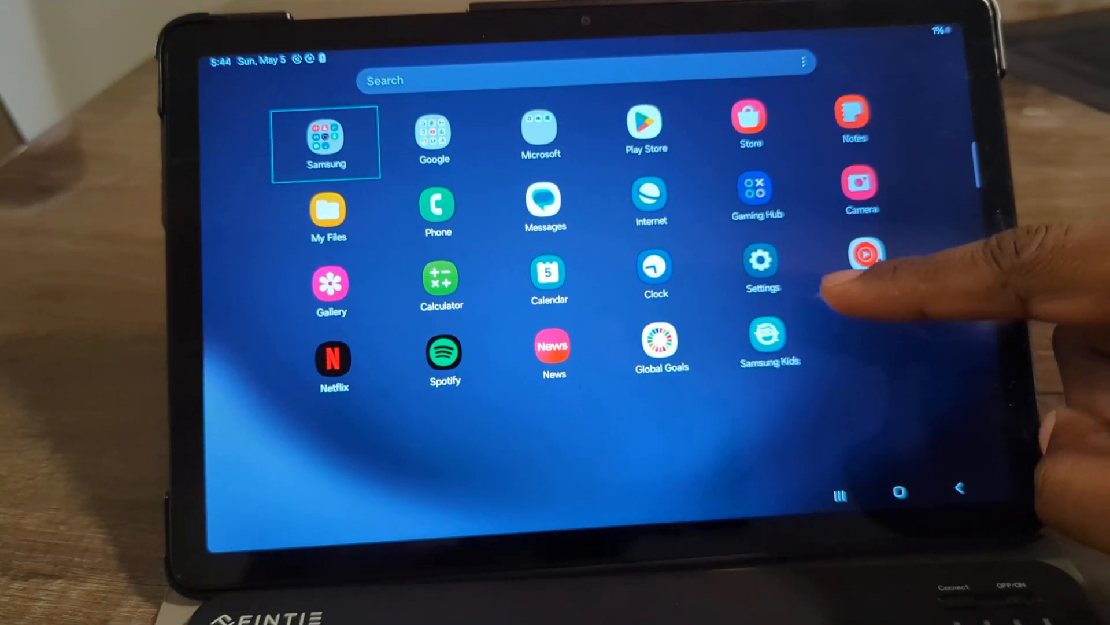
Step: Unpair the Fintie EB030 keyboard from the tablet's Bluetooth devices in Settings
click(761, 266)
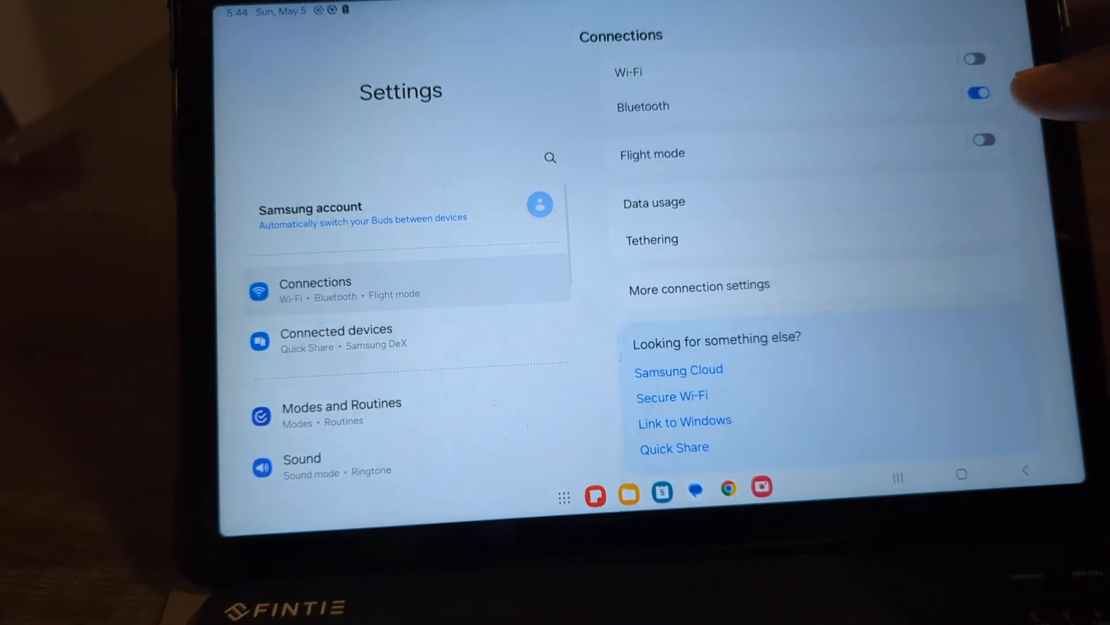
click(643, 107)
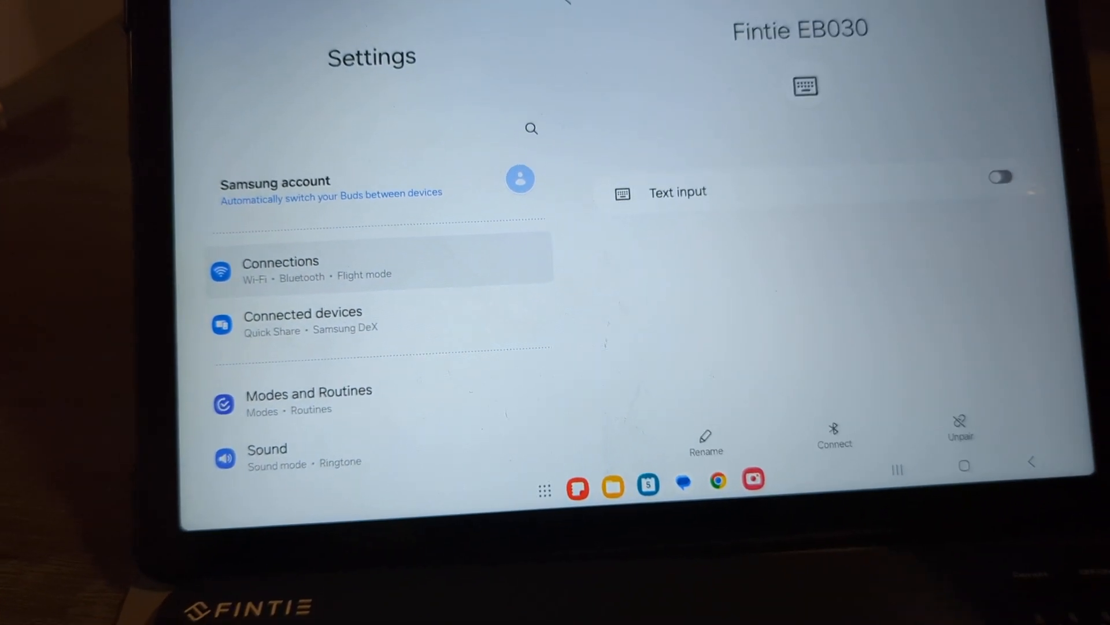
click(960, 425)
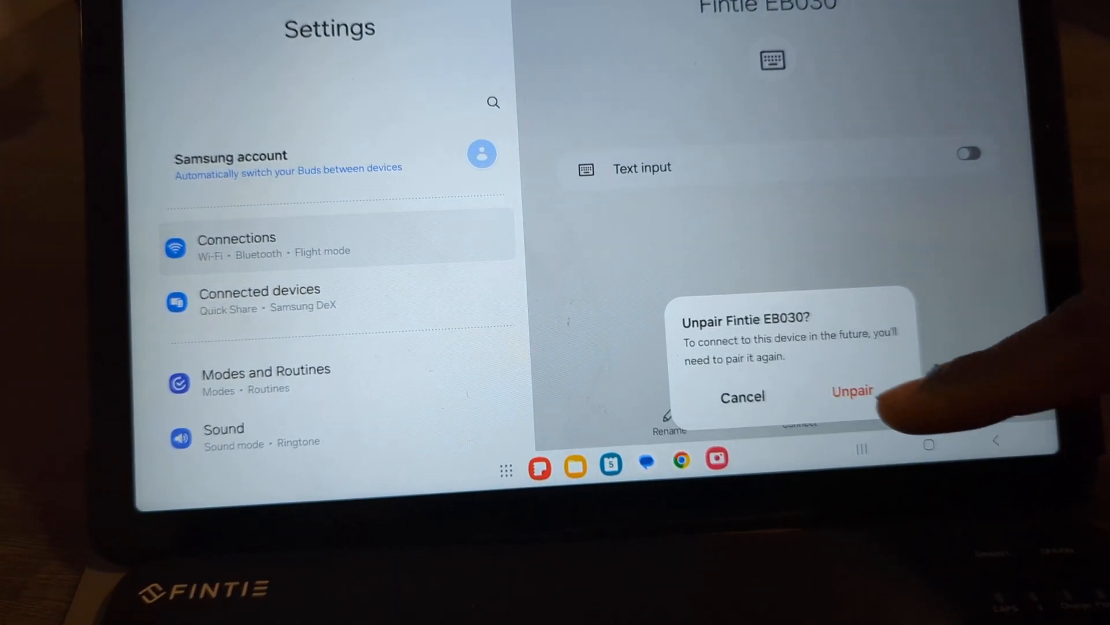
click(852, 390)
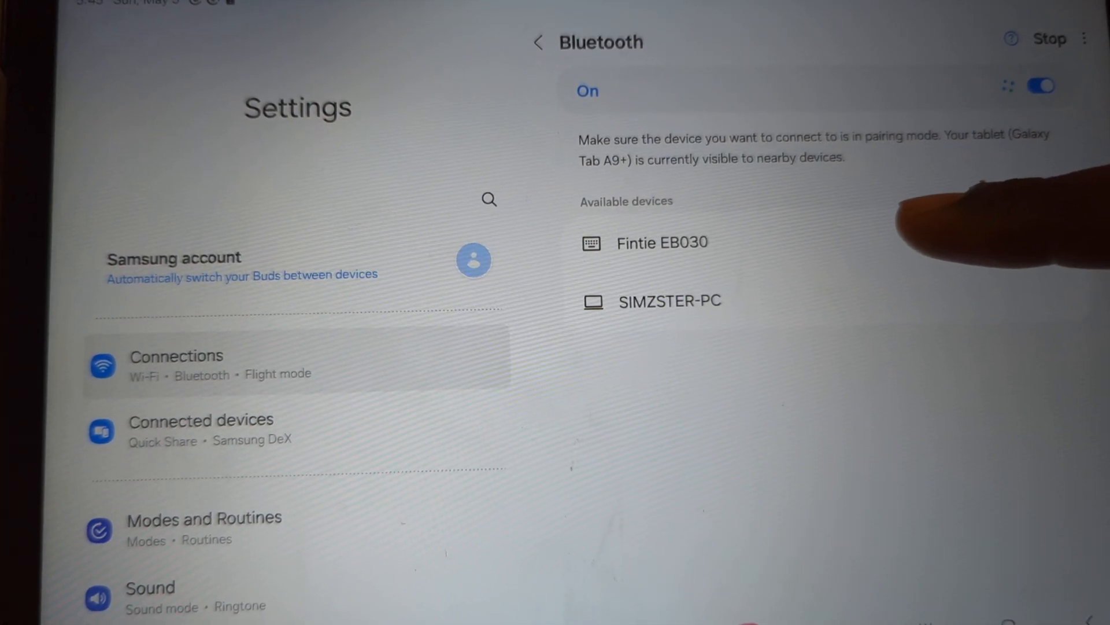
Step: Pair the Fintie EB030 from Available devices and accept the Bluetooth pairing request
click(662, 242)
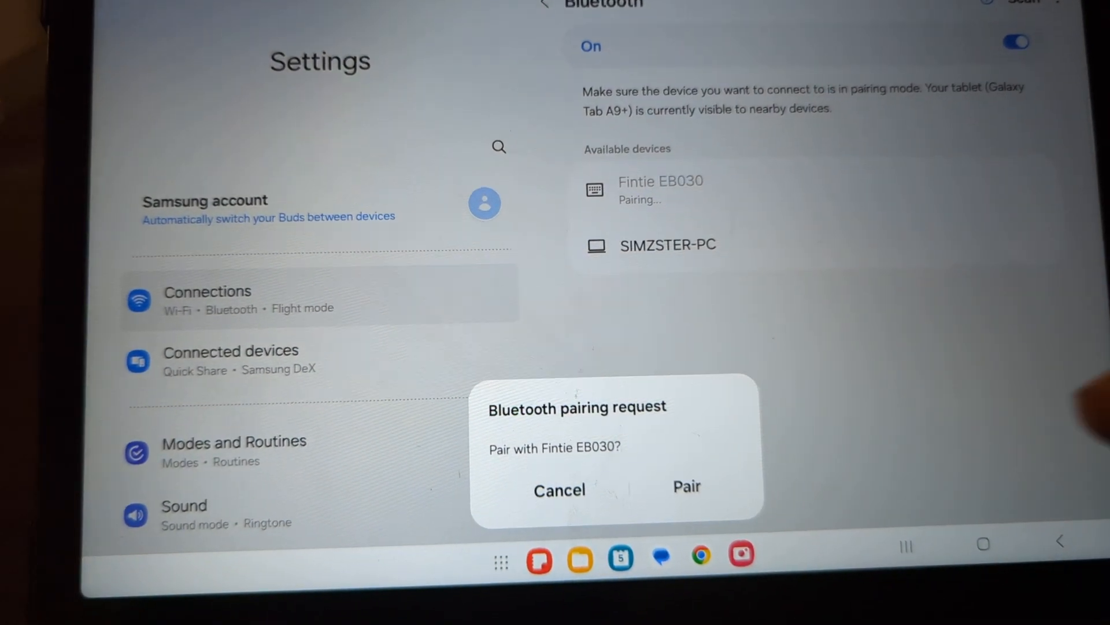
click(684, 487)
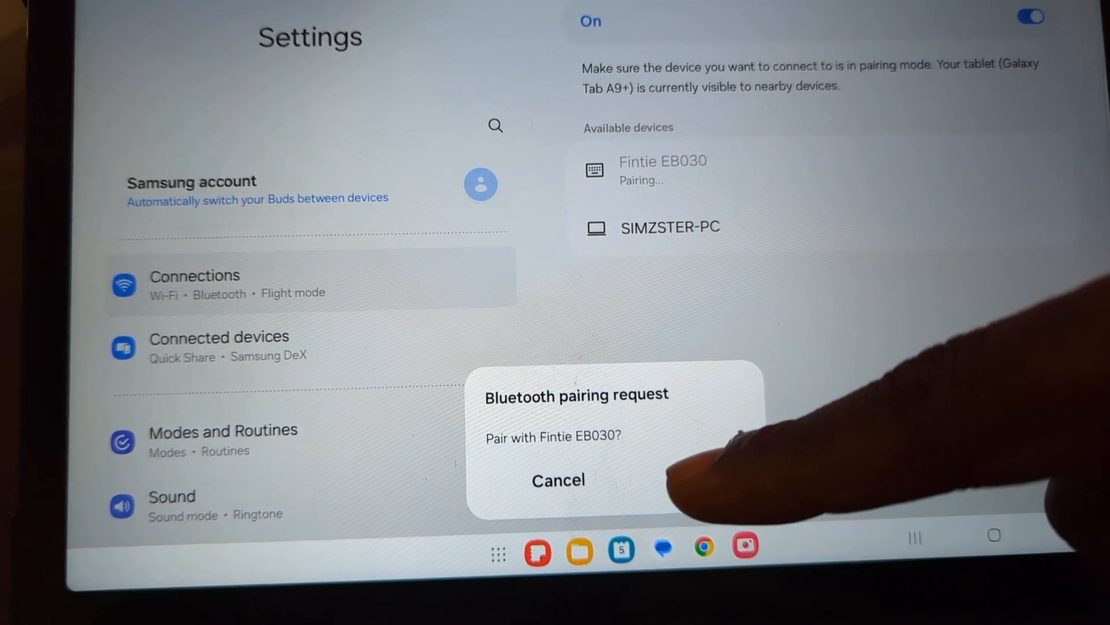
click(557, 480)
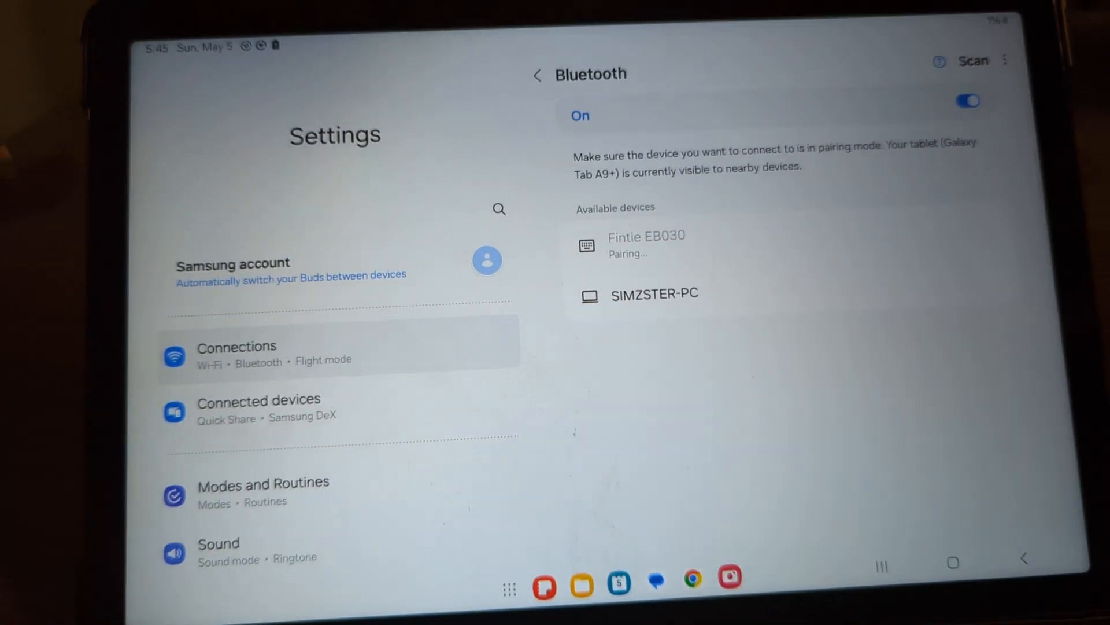
click(646, 244)
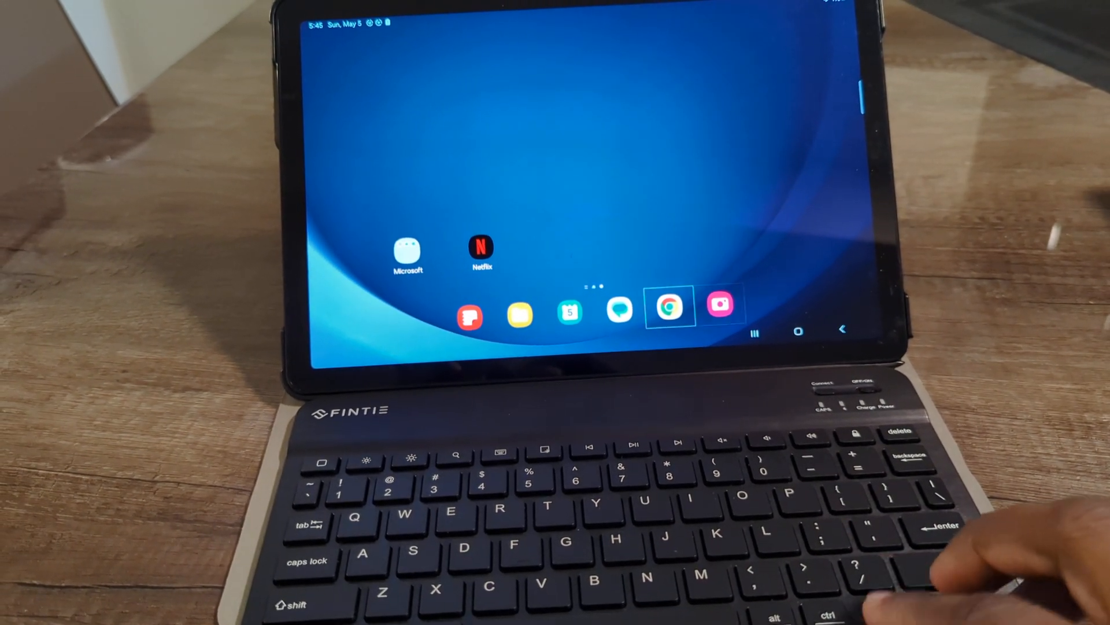
Step: Launch Chrome from the home screen dock
click(666, 308)
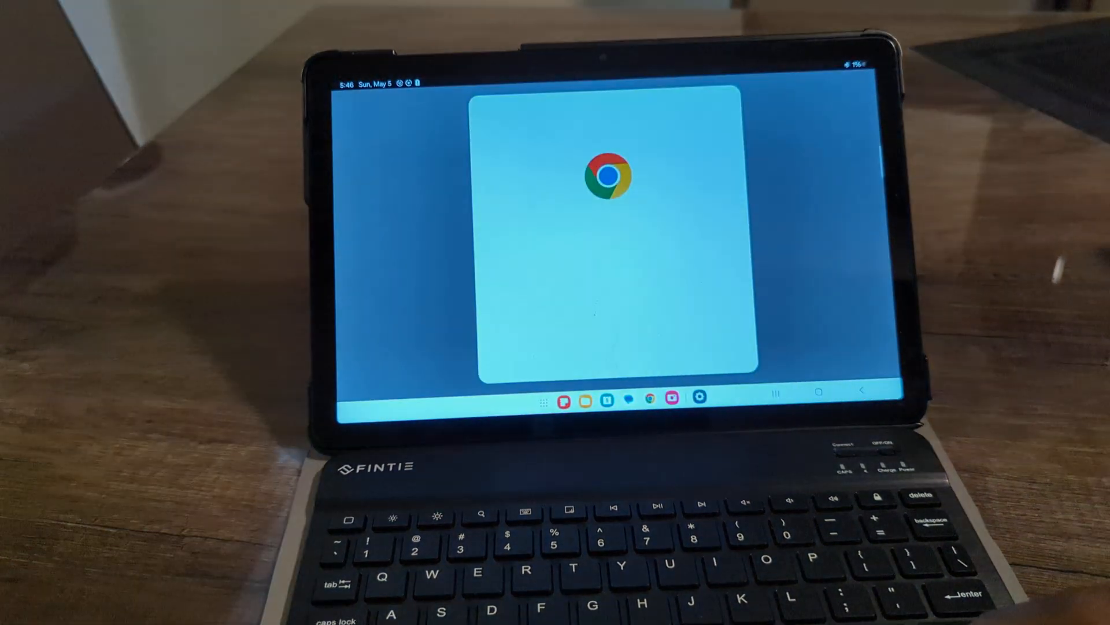